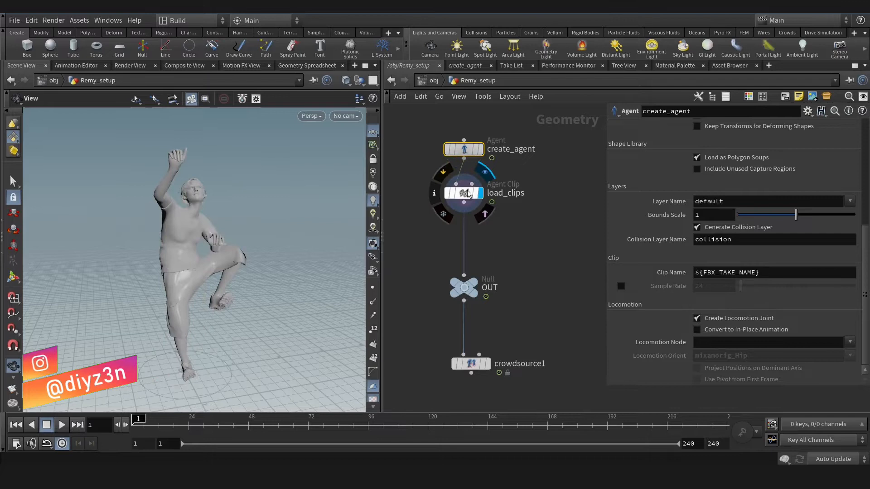
Step: Review the load_clips node's parameters in the Remy agent setup
click(463, 192)
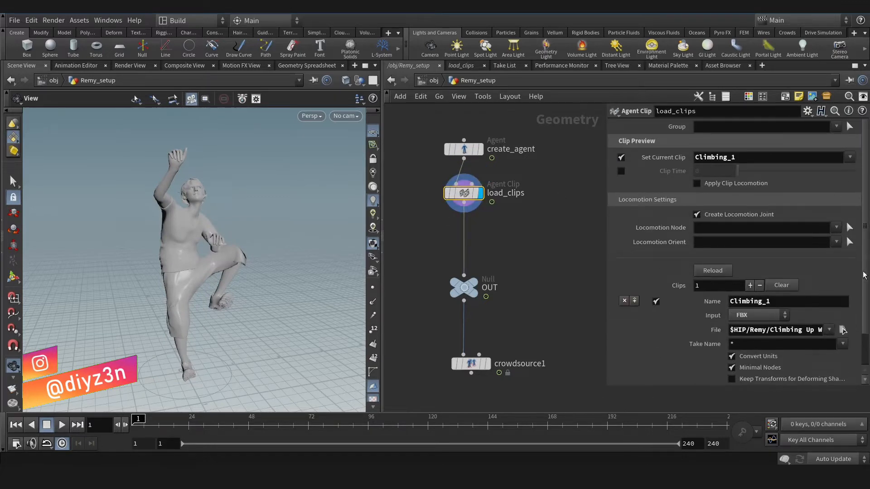
scroll(down, 3)
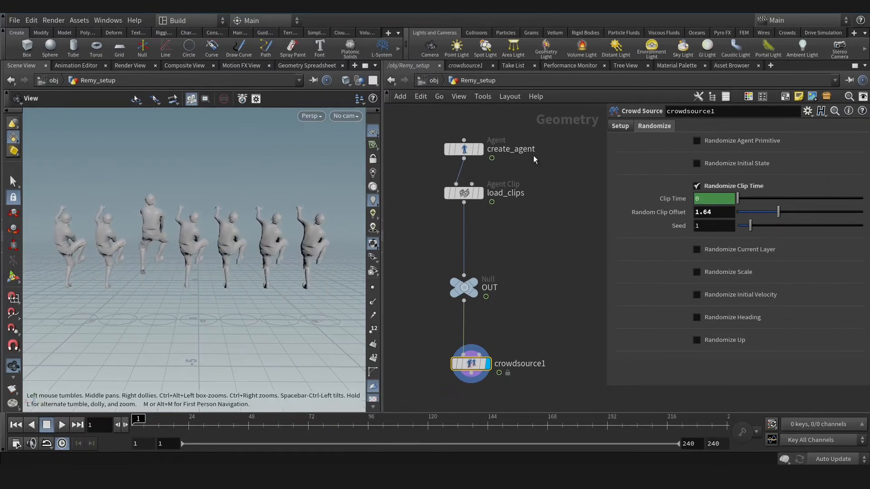
Step: Enable Convert to In-Place Animation on create_agent and bring up the Crowds shelf States chooser
click(464, 148)
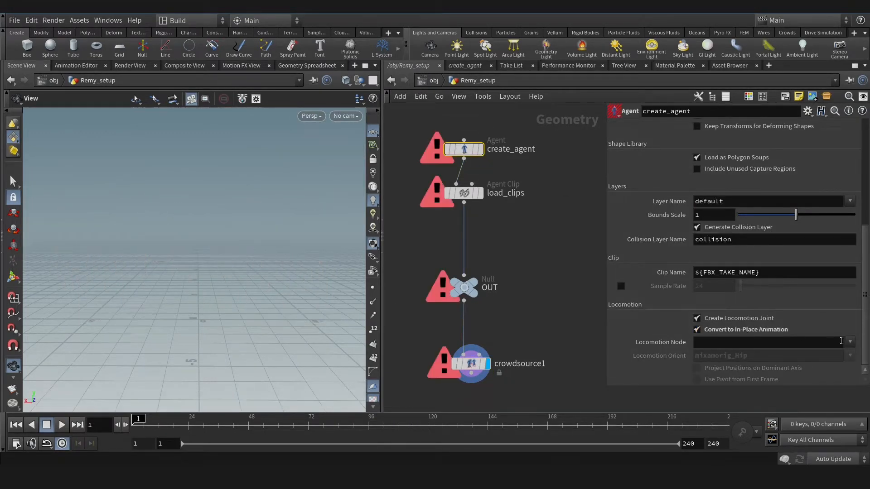
click(463, 192)
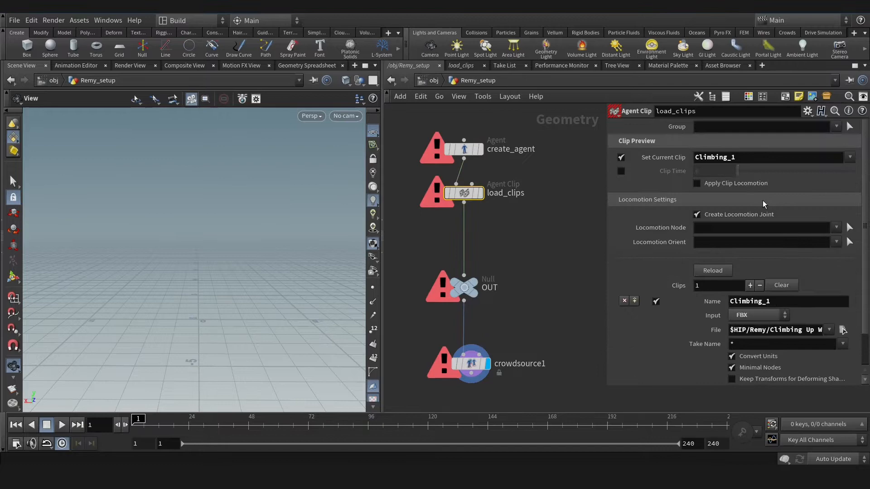
click(836, 242)
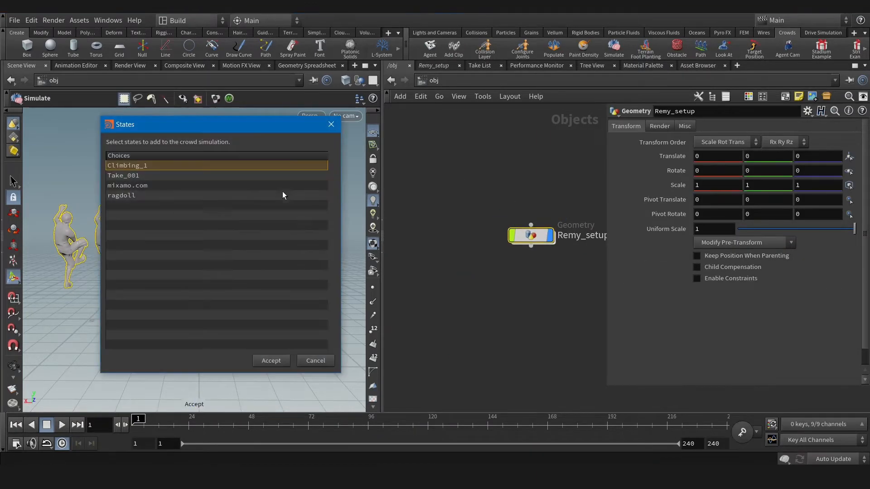
Step: Accept Climbing_1 as a crowd state, then disable Create Locomotion Joint on load_clips
click(271, 361)
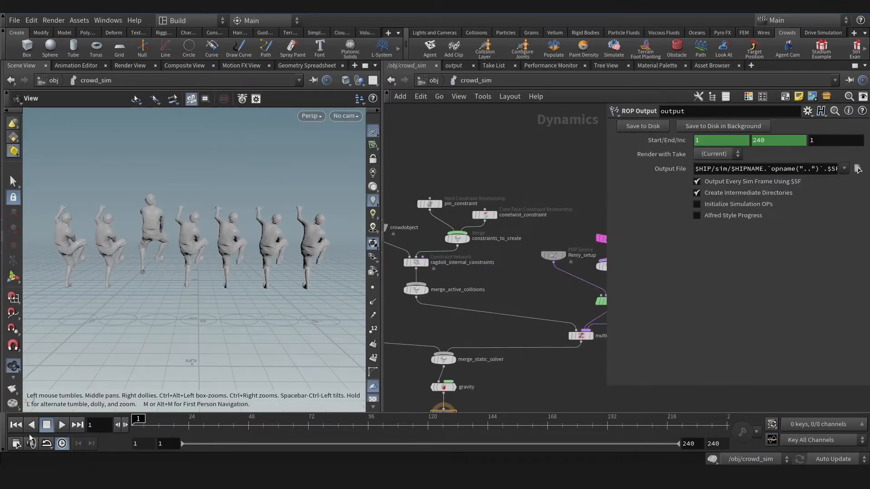
click(61, 425)
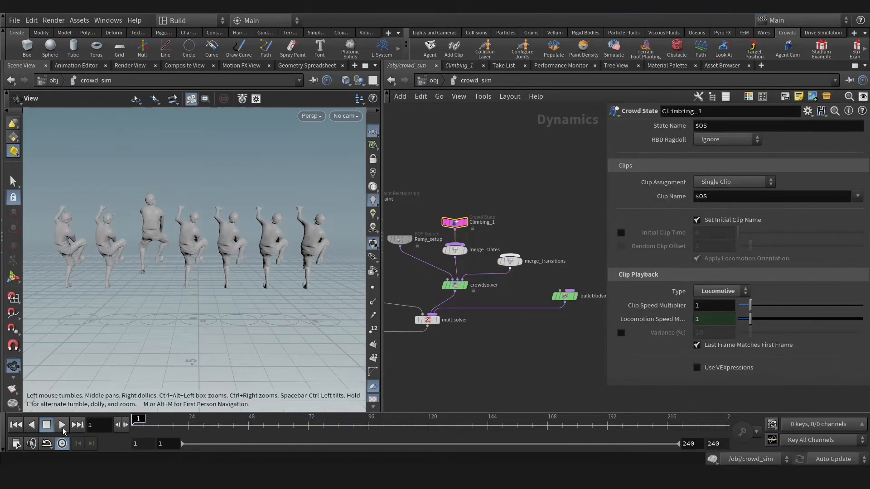
click(61, 424)
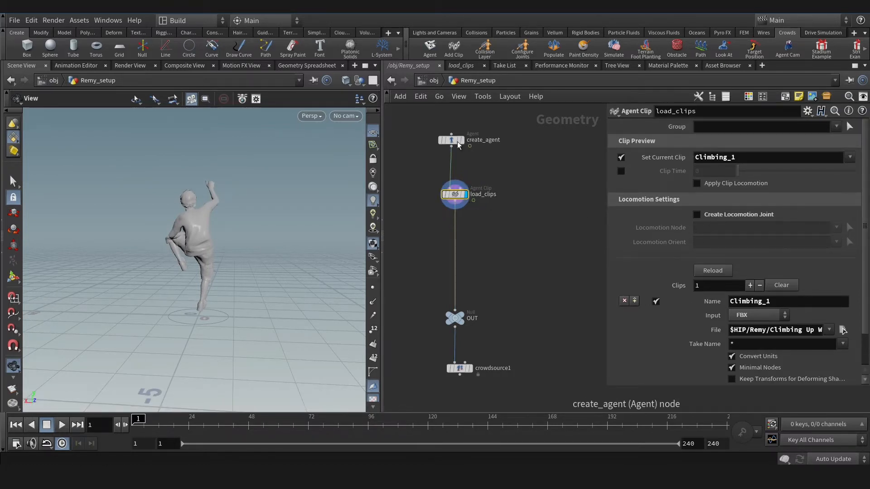
Step: Add an Agent Animation Unpack SOP after load_clips, followed by an Extract Locomotion SOP
click(450, 140)
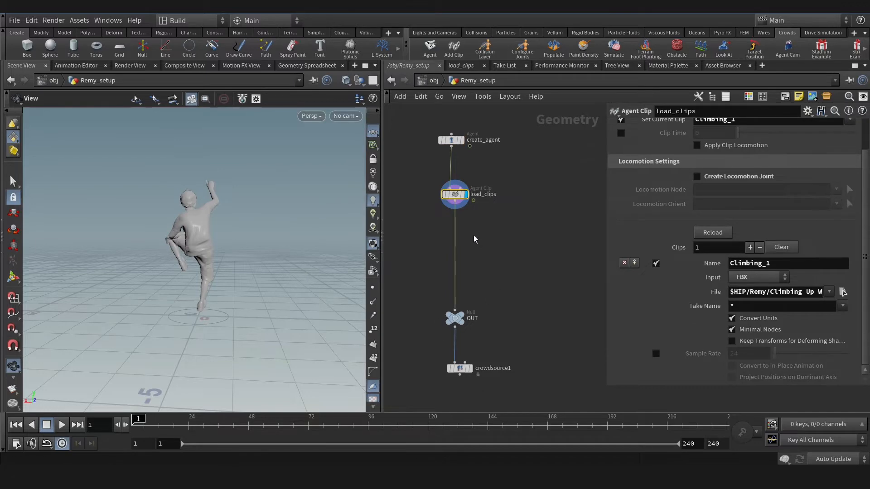
key(Tab)
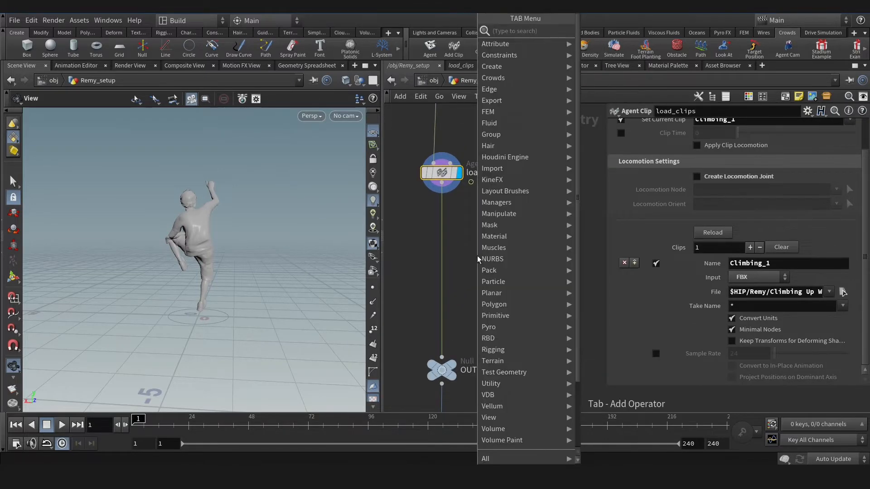
text(anim)
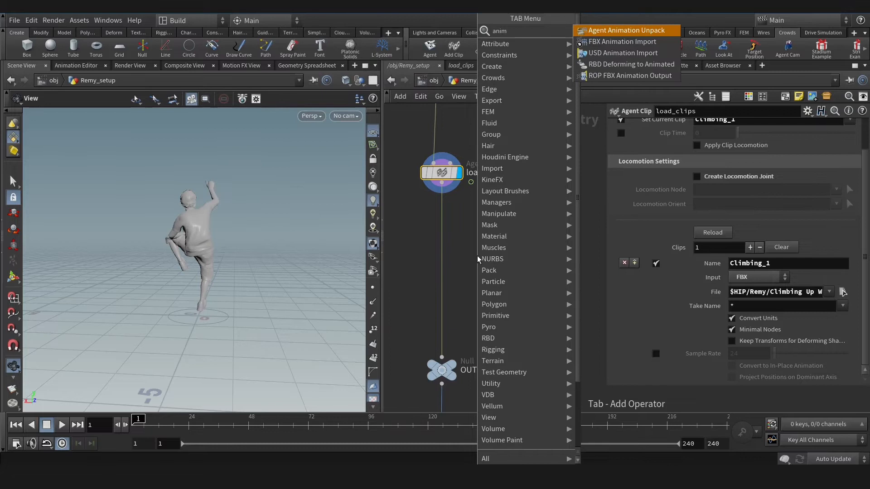
click(626, 30)
text(extr)
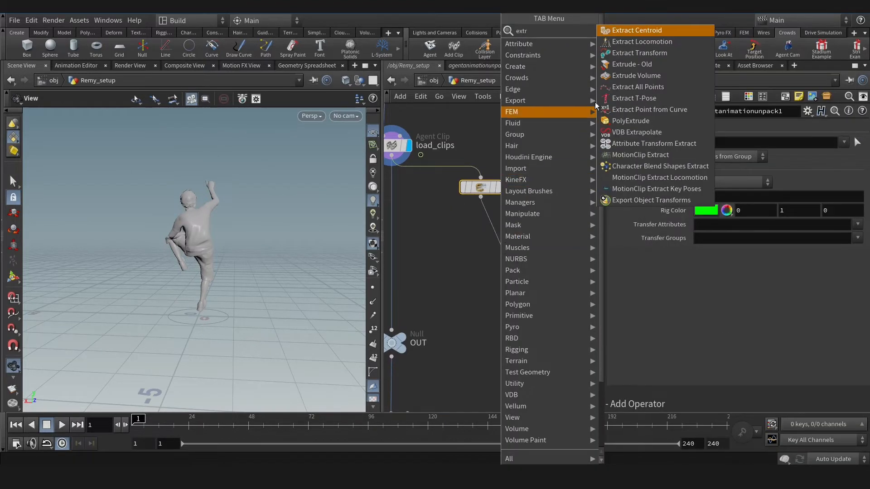
click(642, 41)
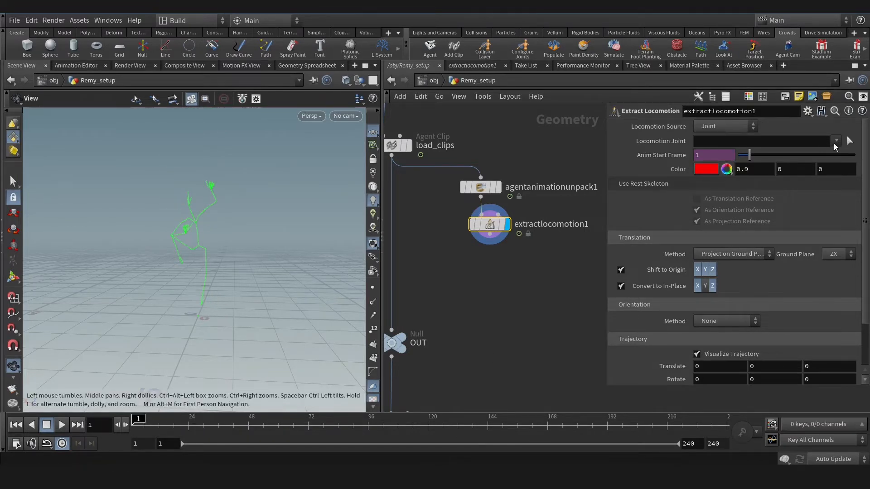
Step: Set Locomotion Joint to mixamorig_Hips, Shift to Origin off, In-Place Y only, and scrub to check
click(763, 140)
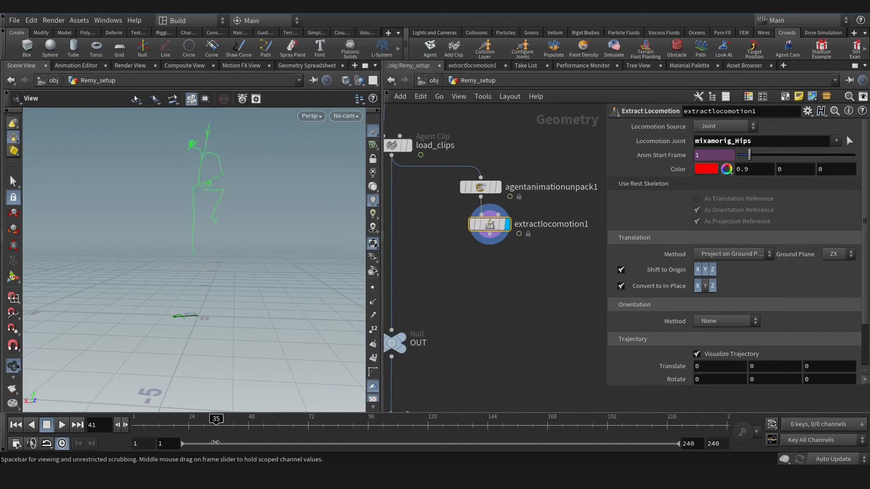
click(621, 270)
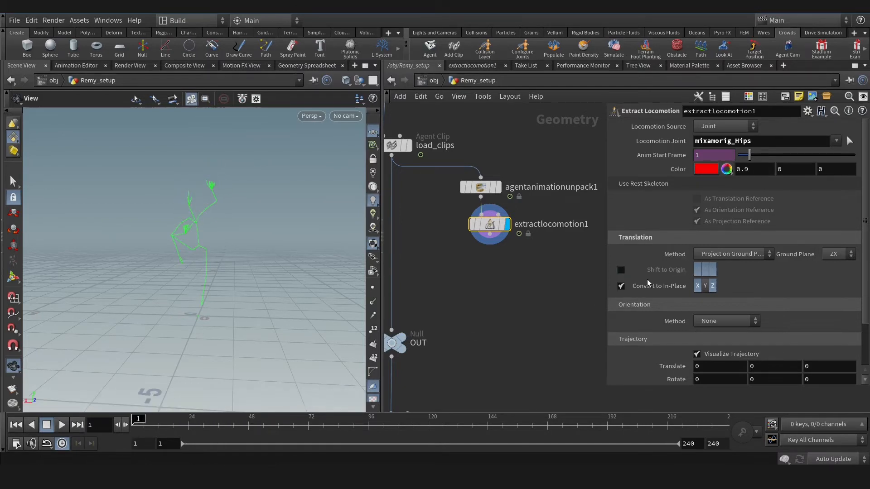
click(705, 286)
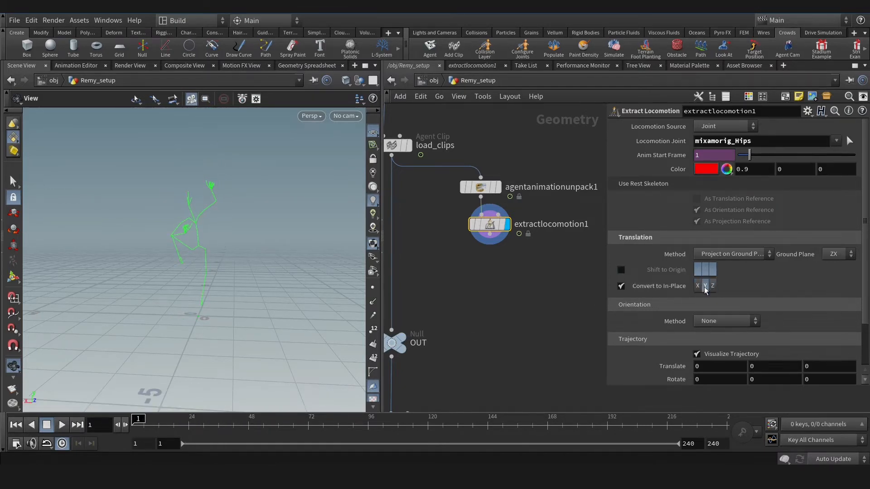
drag(138, 426, 198, 426)
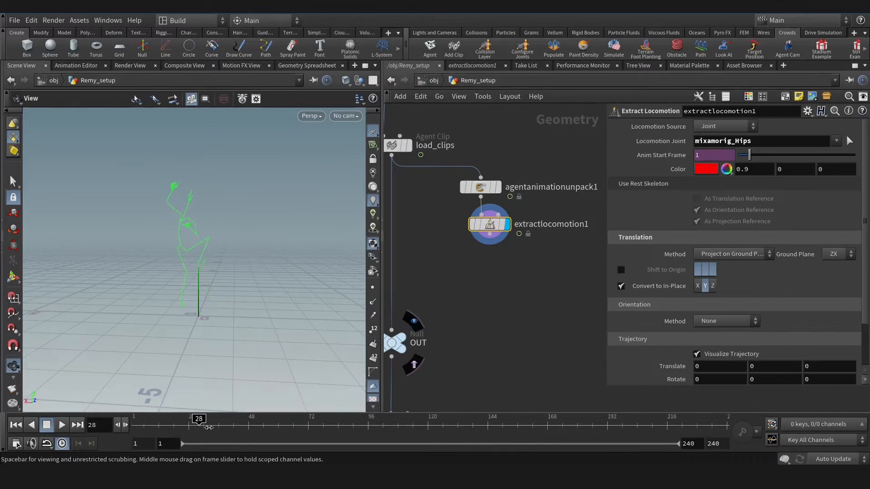
drag(199, 425, 139, 425)
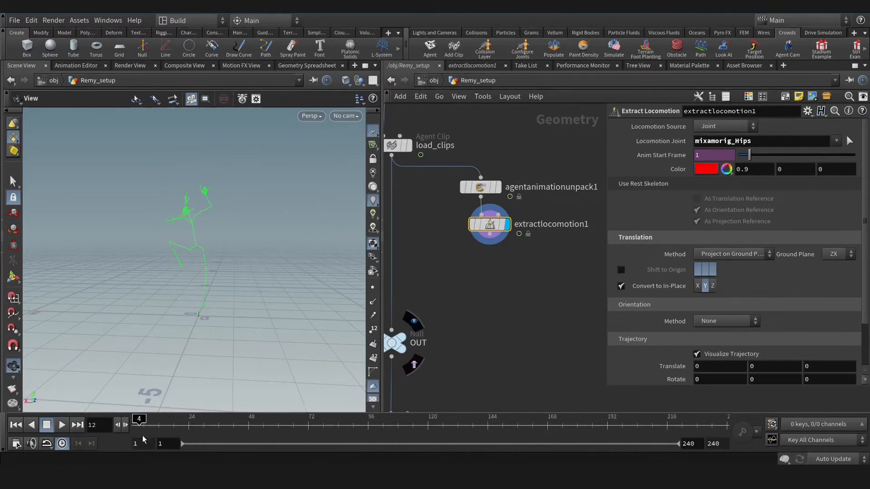
drag(139, 419, 204, 419)
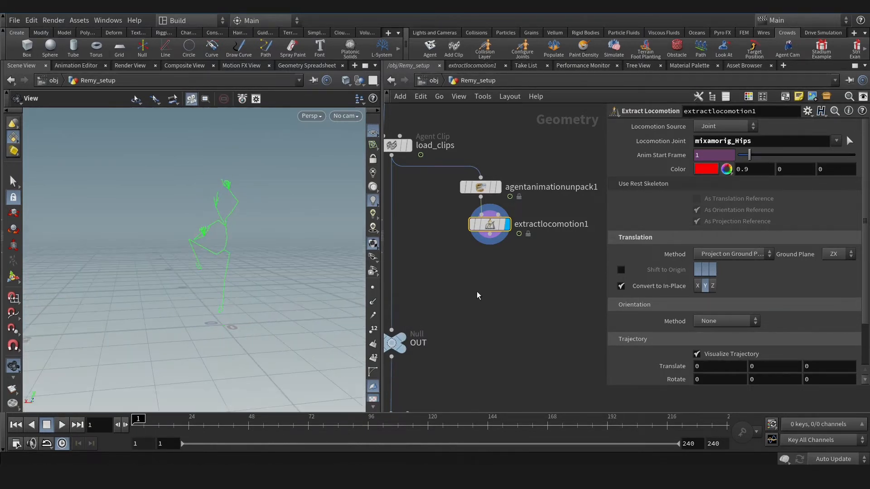
scroll(down, 3)
text(cli)
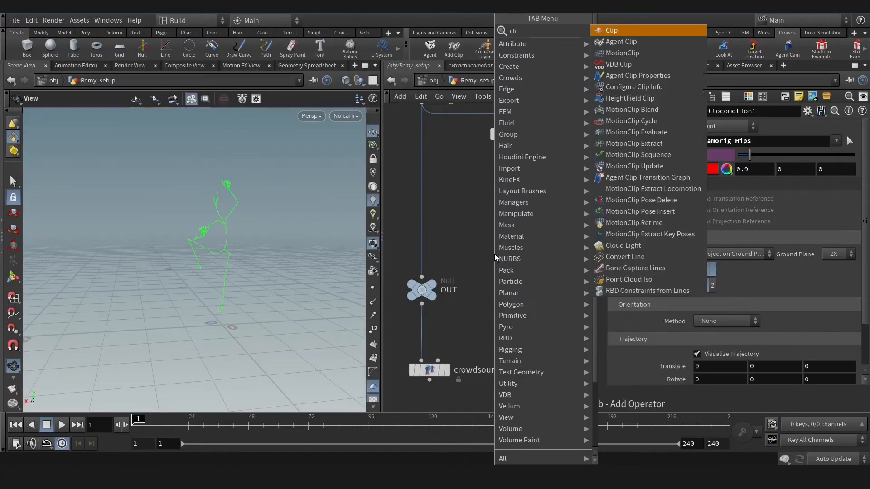
Step: Add an Agent Clip node with its Input set to MotionClip
click(653, 189)
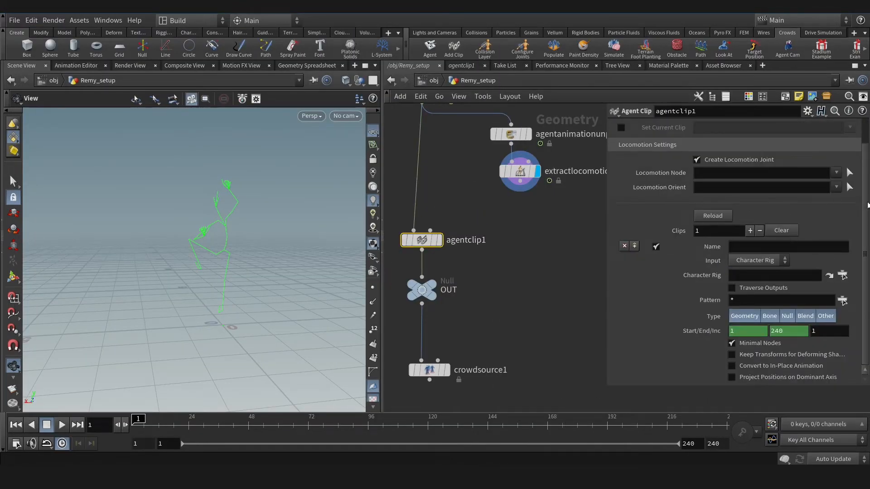
click(758, 260)
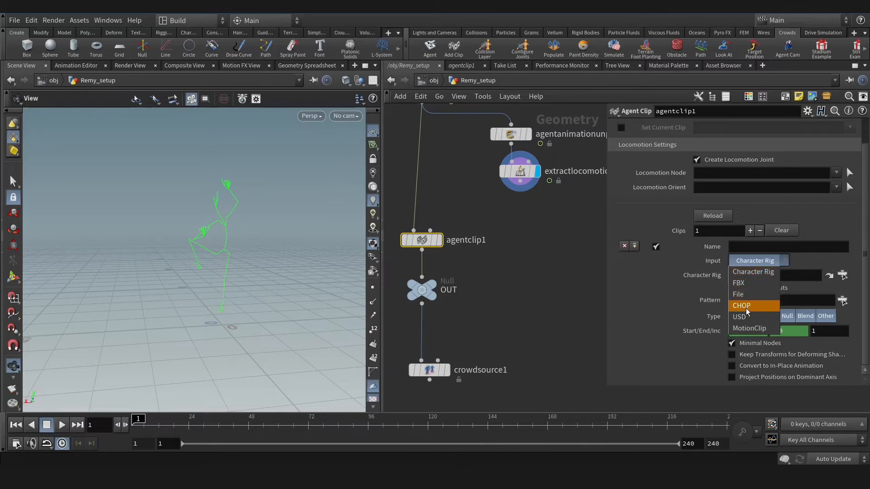
click(749, 328)
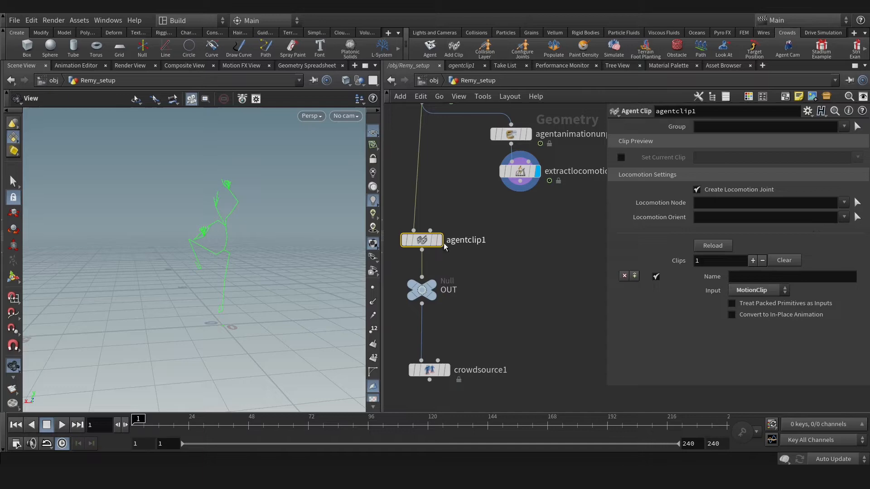
mouse_move(435, 231)
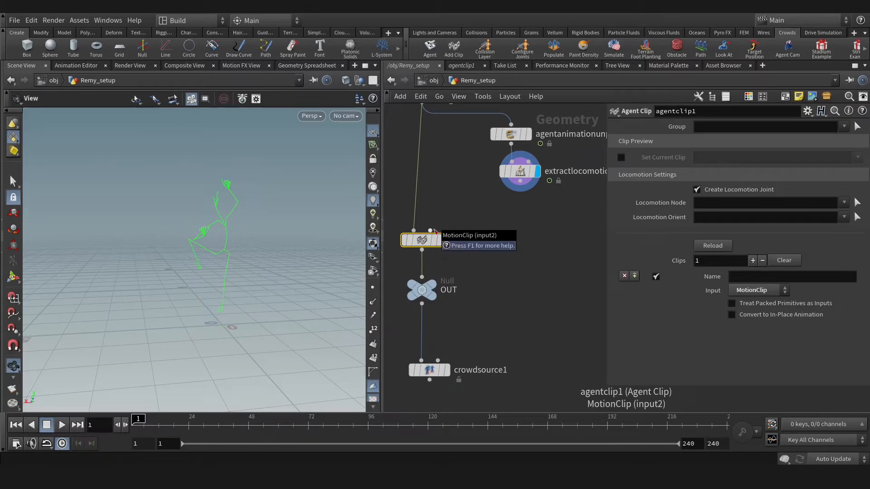
Step: Create a MotionClip SOP wired from extractlocomotion into agentclip1
key(tab)
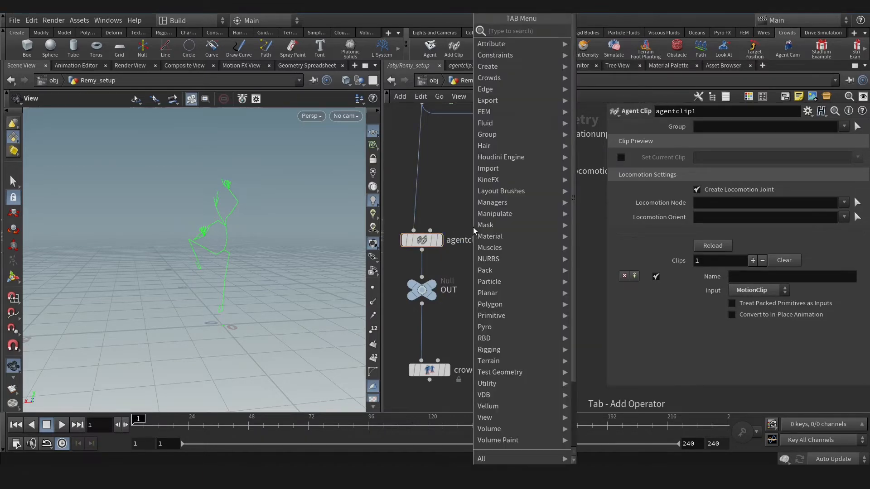
text(mot)
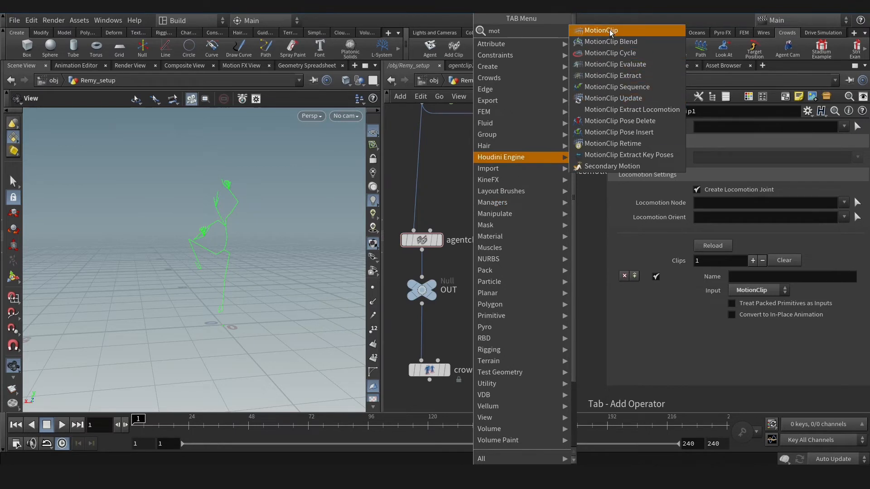
click(600, 31)
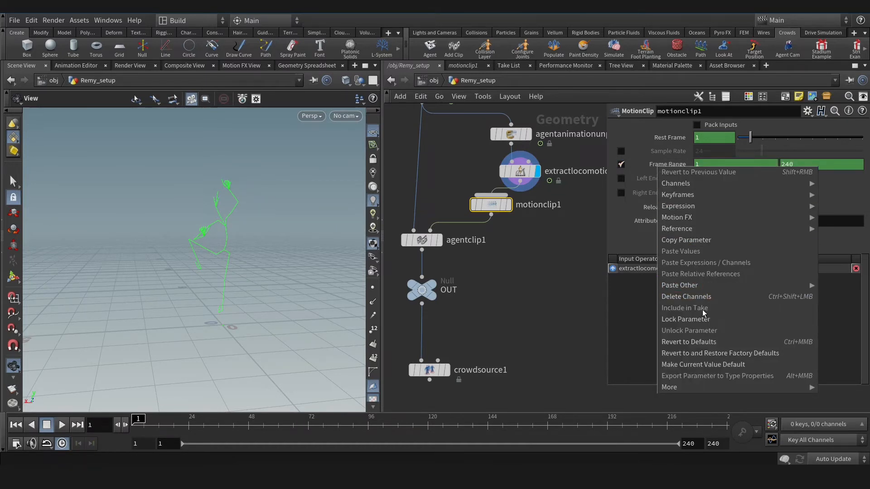
Step: Set the MotionClip frame range end to 57
click(816, 164)
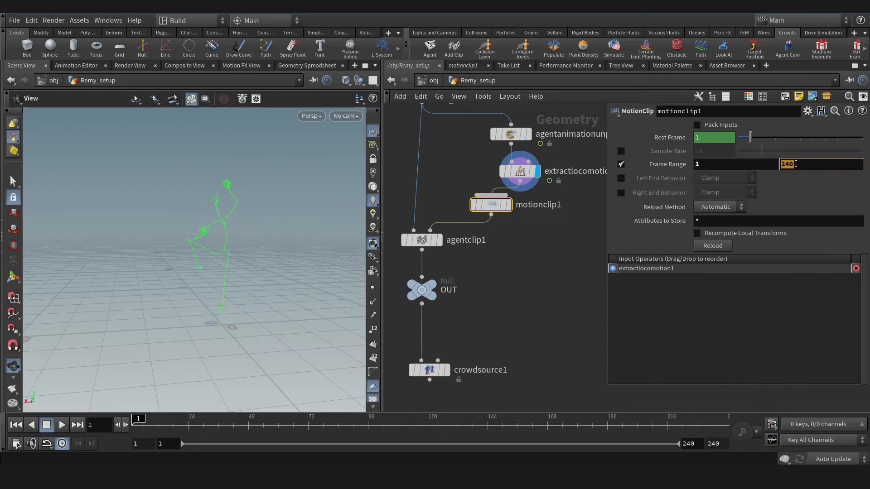
text(57)
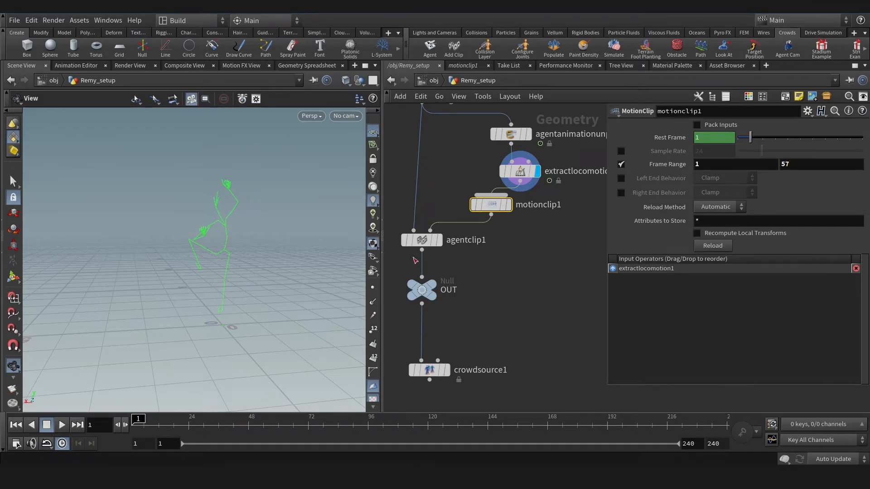
Step: Name the agent's clip InPlace_Climbing
click(422, 239)
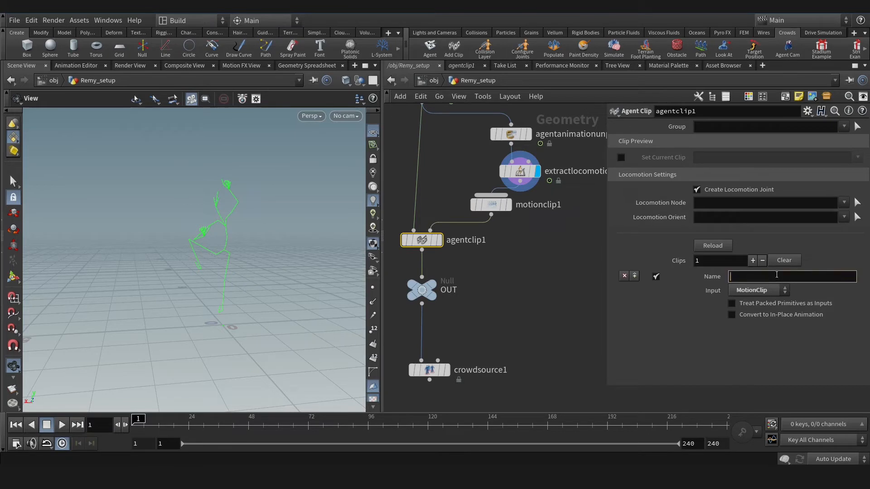
text(In)
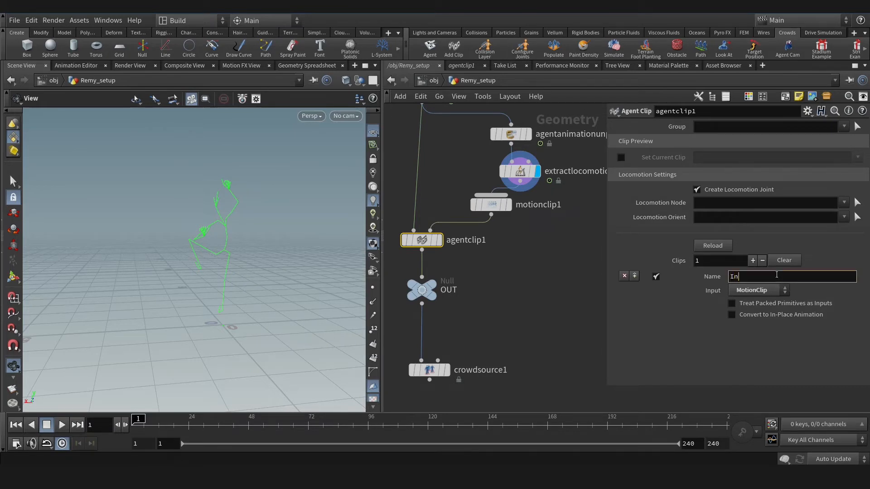
text(Place)
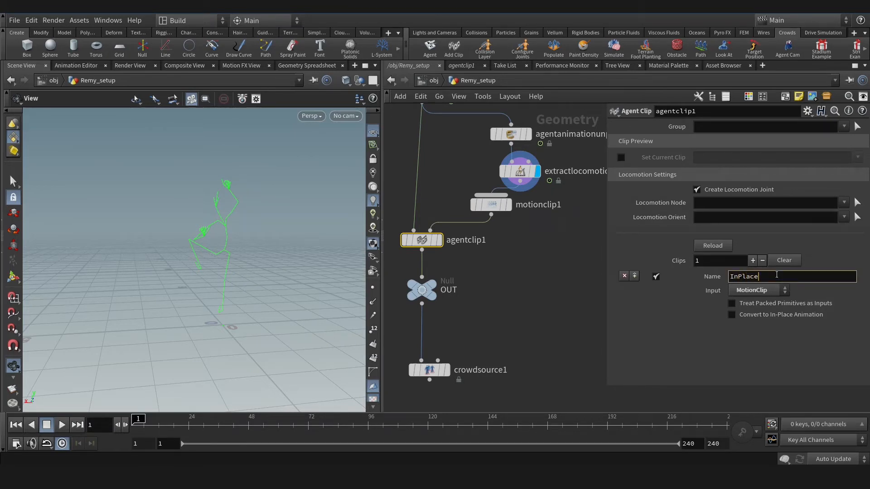
text(_Climbing)
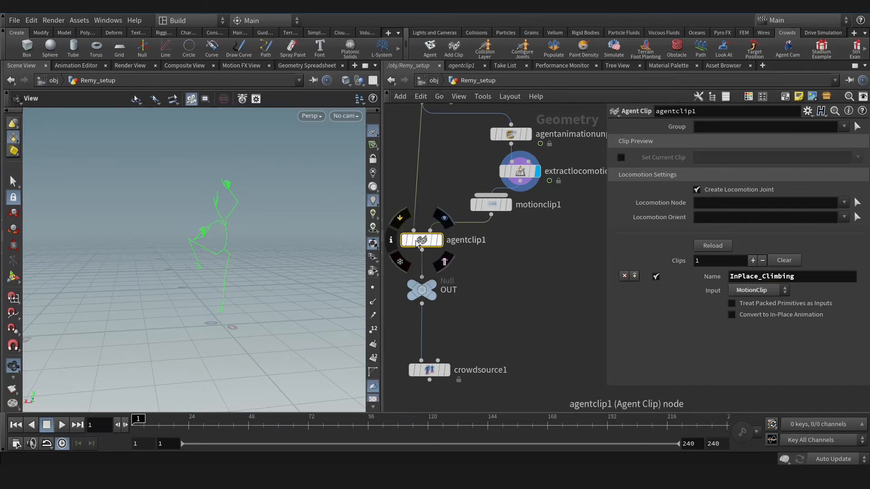
Step: Enable Set Current Clip and preview InPlace_Climbing with Apply Clip Locomotion on
drag(138, 426, 194, 426)
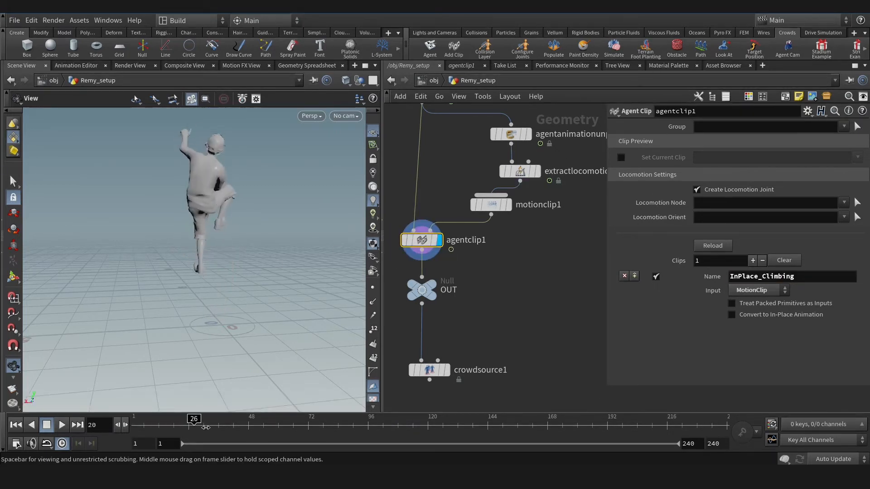
drag(194, 426, 226, 419)
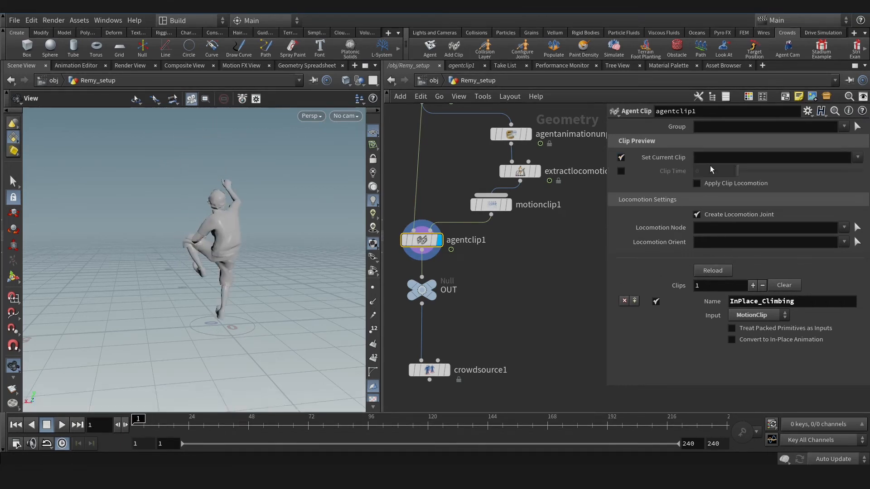
click(771, 157)
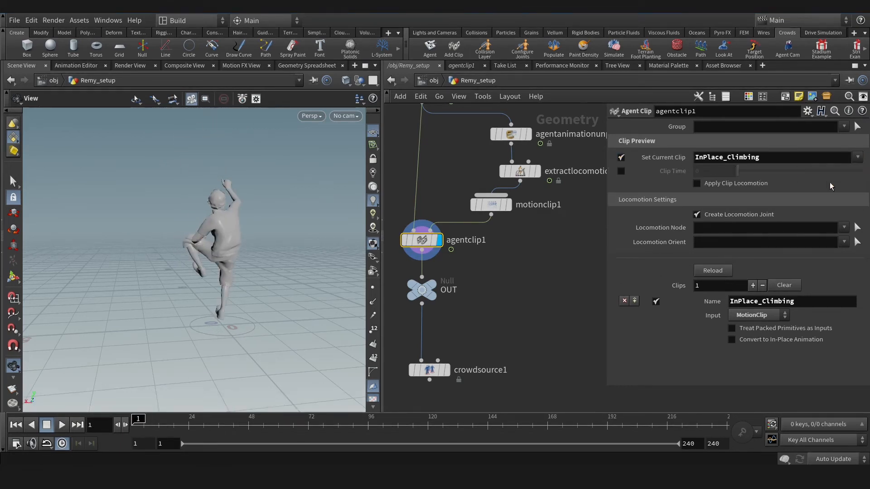
click(697, 183)
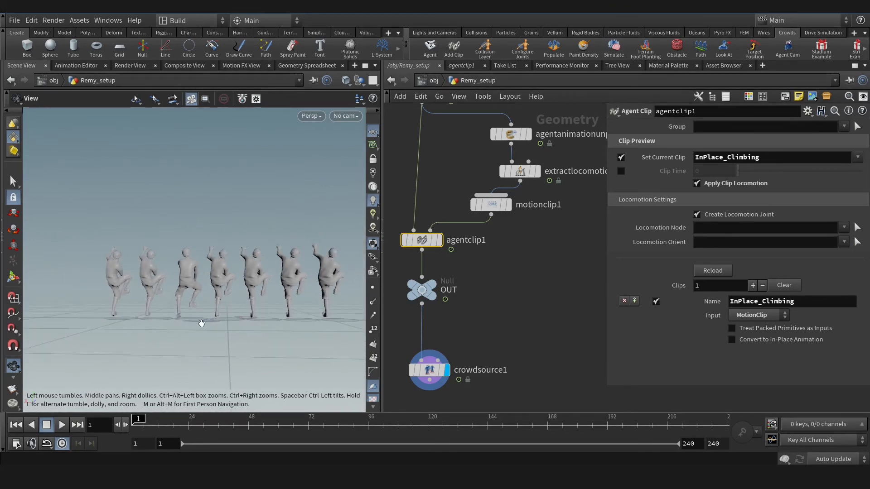
Step: Scrub to confirm no sliding, then run the crowd shelf States tool
drag(138, 425, 184, 425)
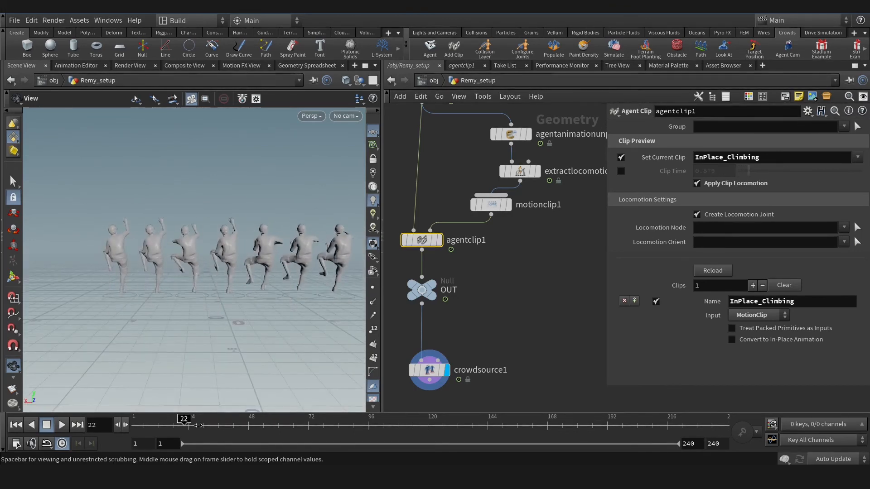
drag(184, 418, 242, 419)
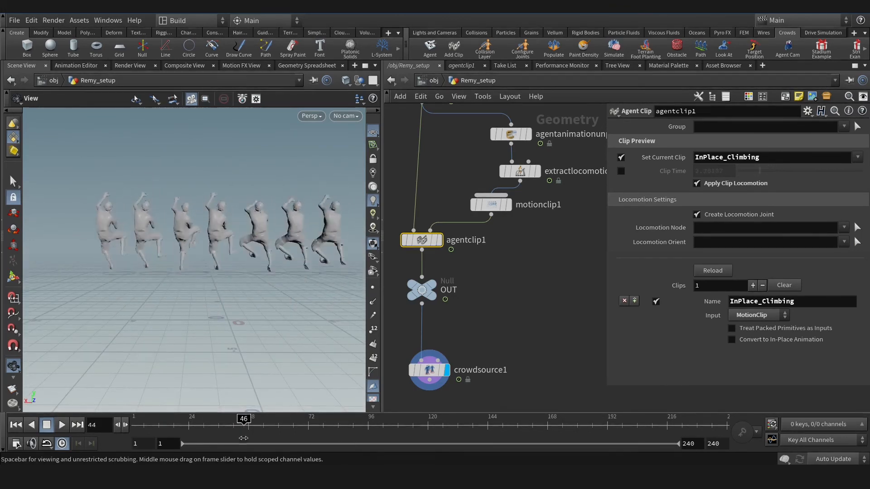
click(17, 425)
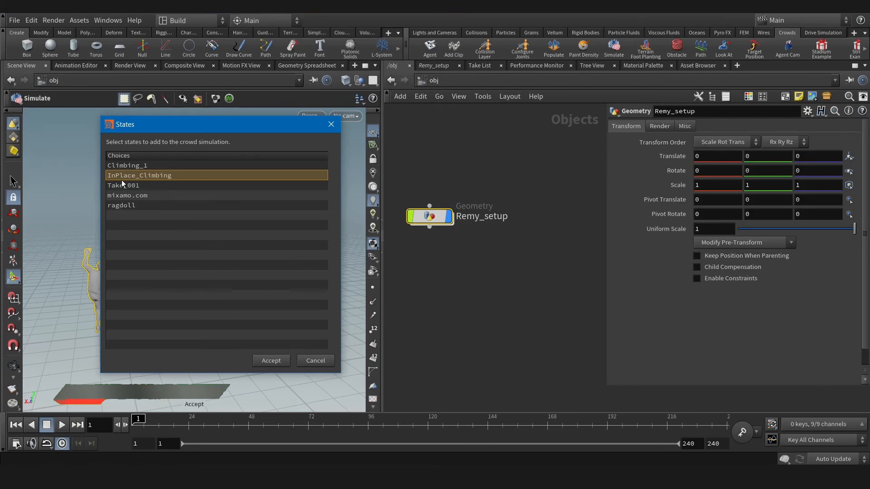
Step: Accept InPlace_Climbing as a crowd state and play back the crowd_sim simulation
click(271, 361)
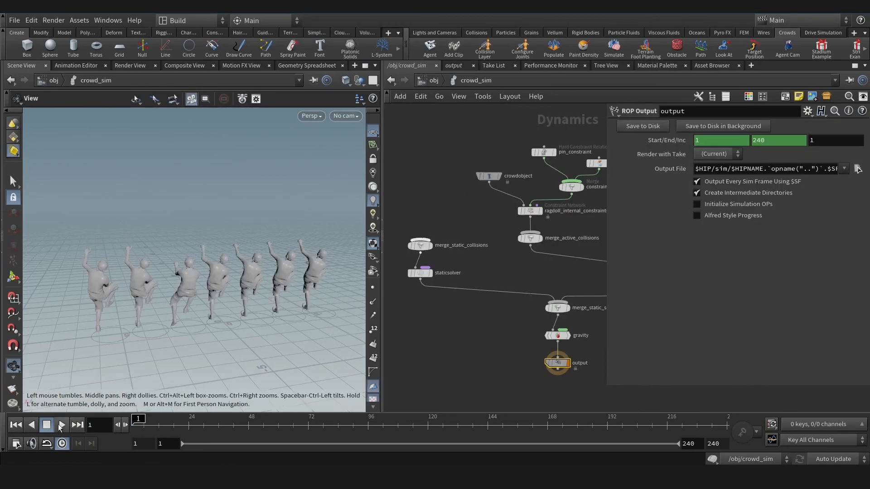
click(61, 425)
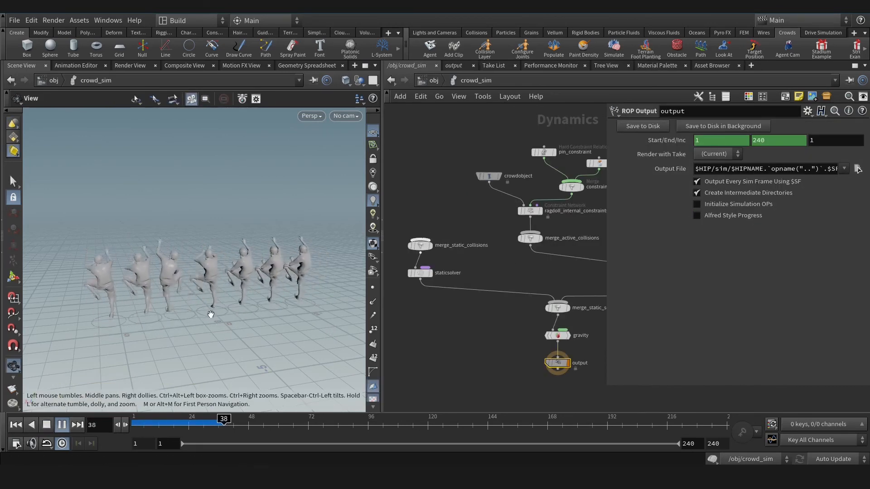